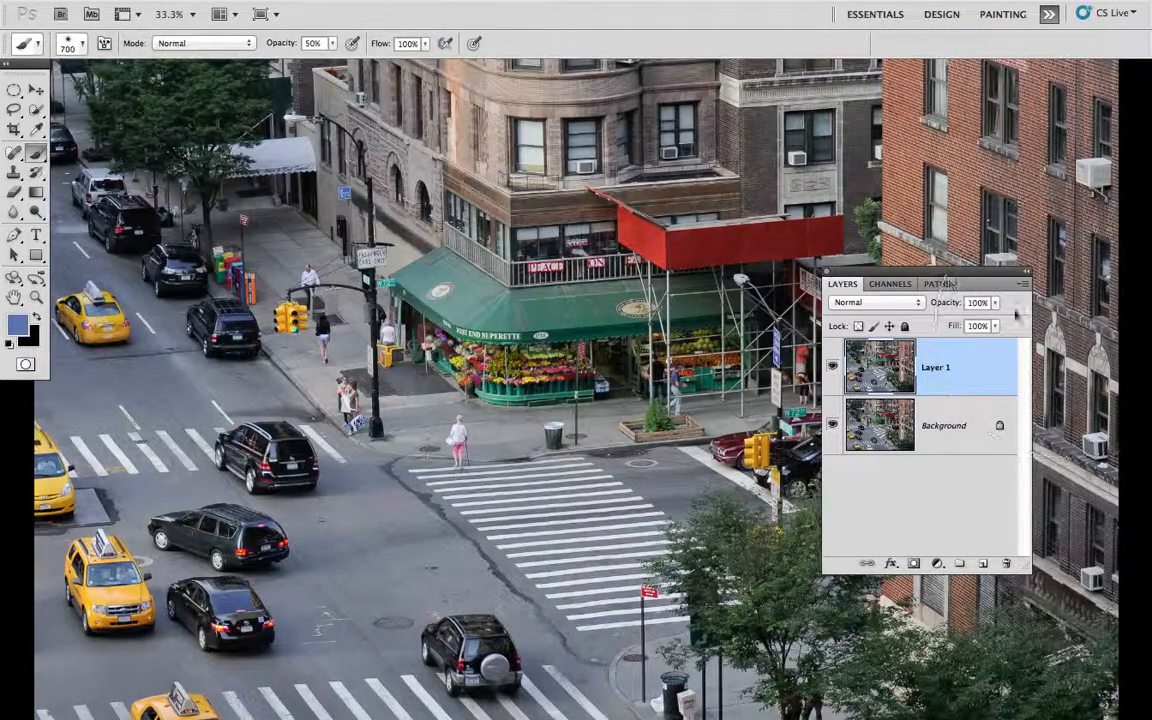
Move the Layers panel left so it clears the brick building on the right.
left_click_drag(930, 284, 760, 184)
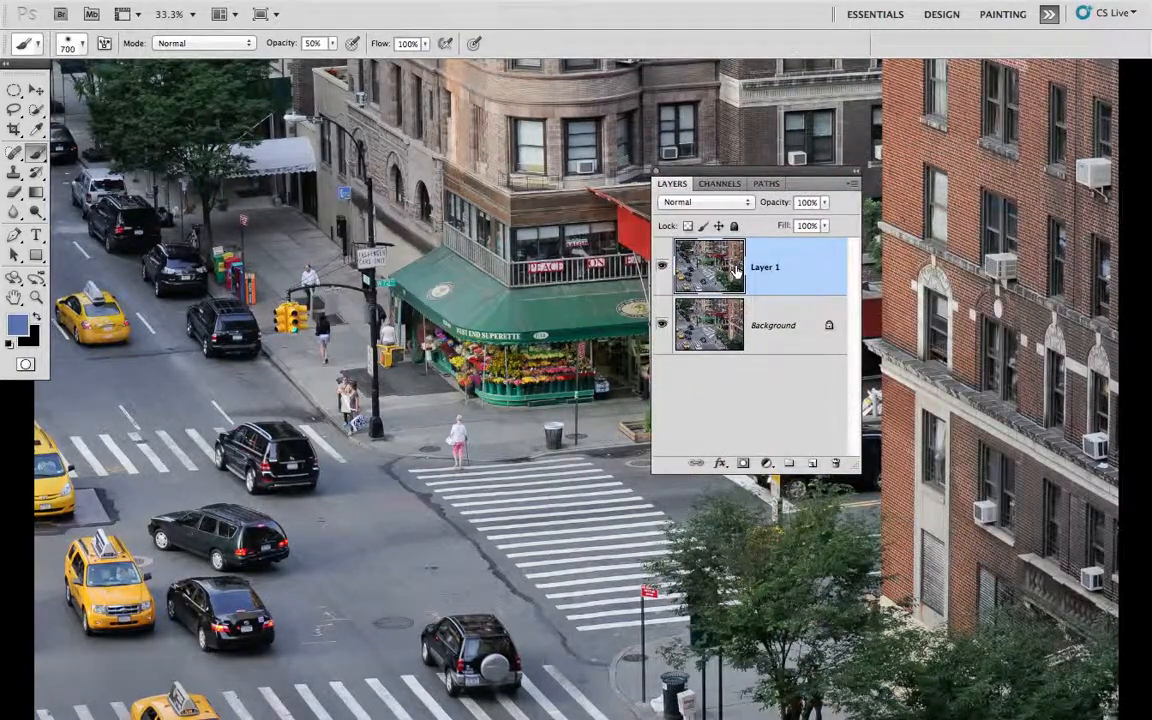
mouse_move(736, 268)
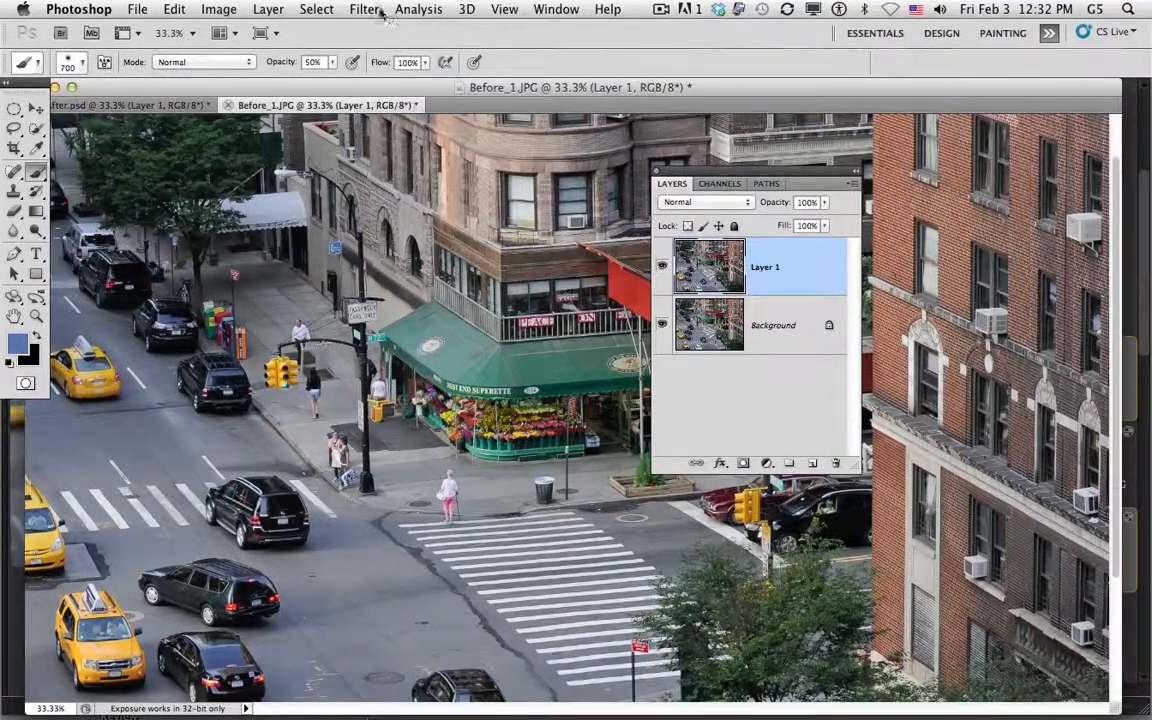
Choose Gaussian Blur from the Filter menu for Layer 1.
left_click(364, 8)
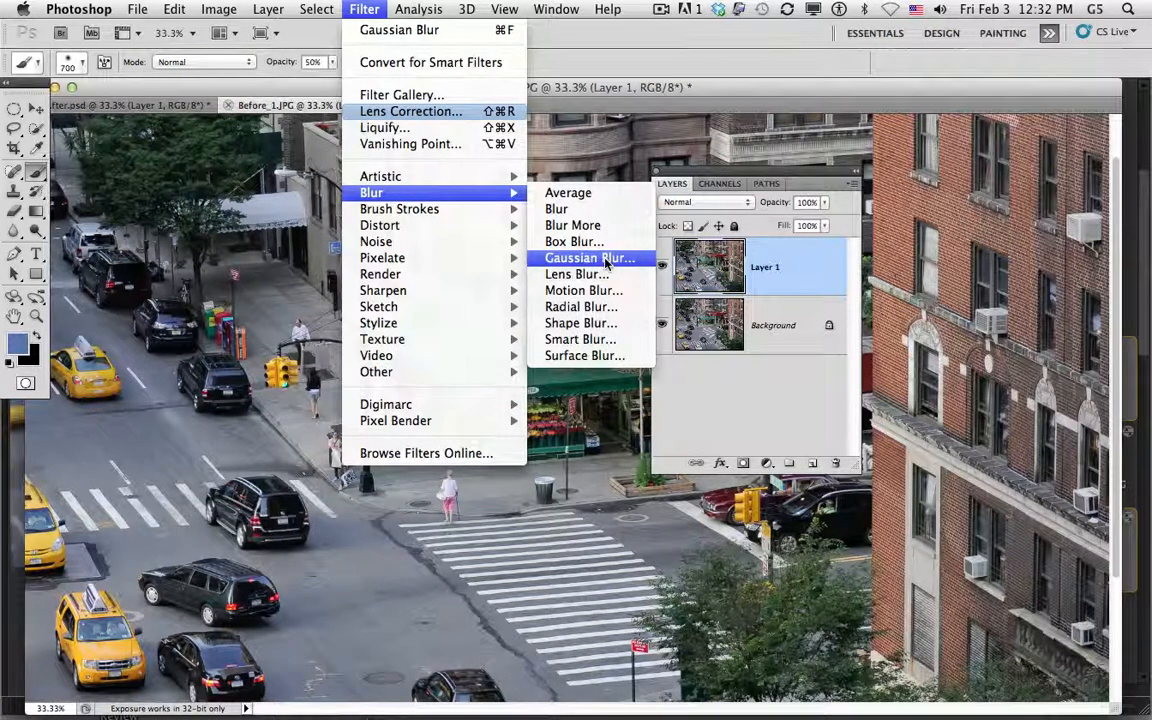
mouse_move(576, 274)
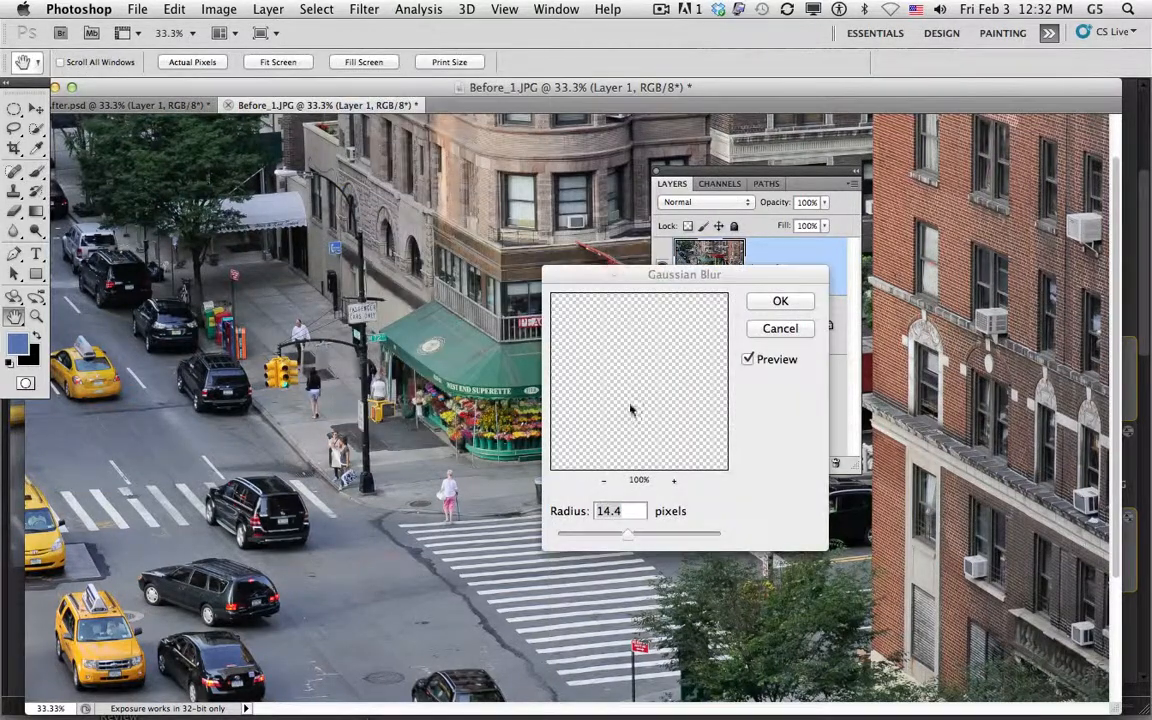
Apply a 16-pixel Gaussian Blur radius to Layer 1.
left_click_drag(628, 532, 628, 532)
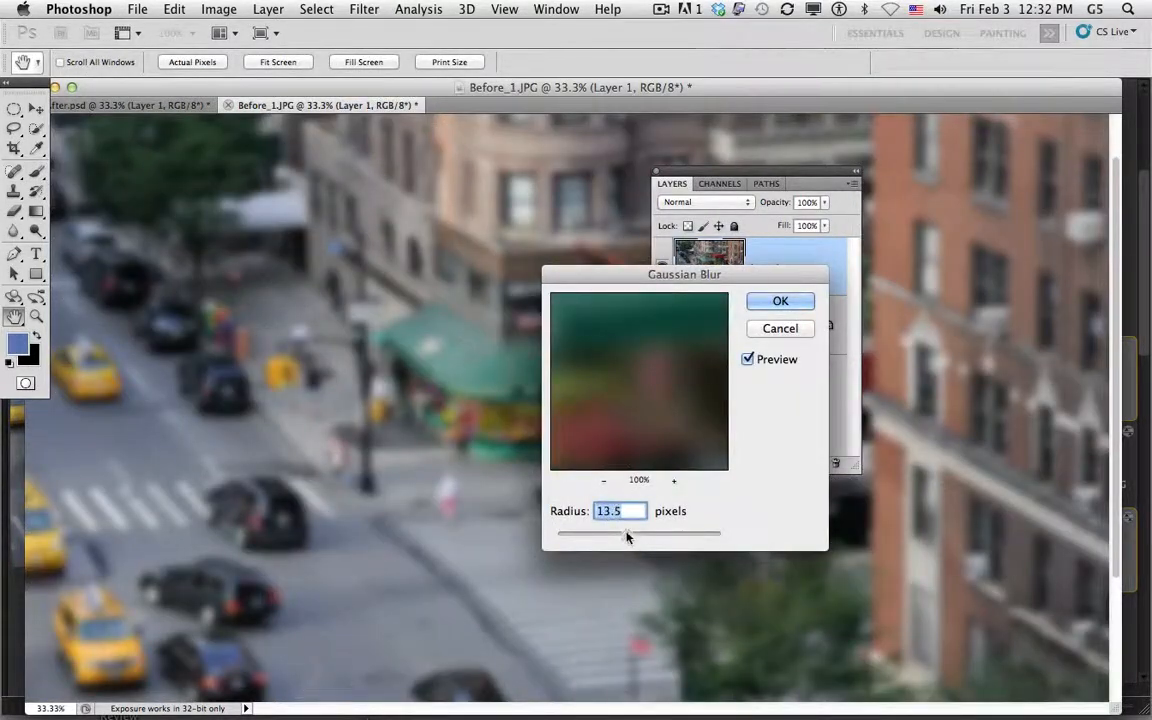
left_click_drag(620, 536, 630, 536)
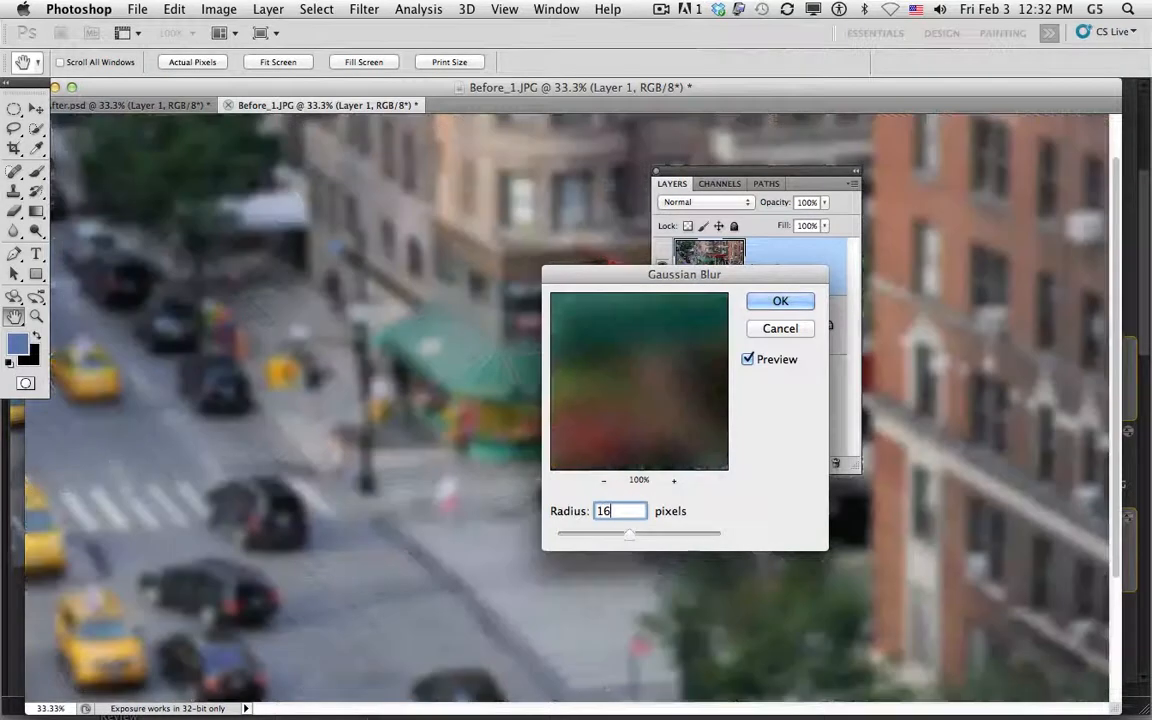
left_click(780, 300)
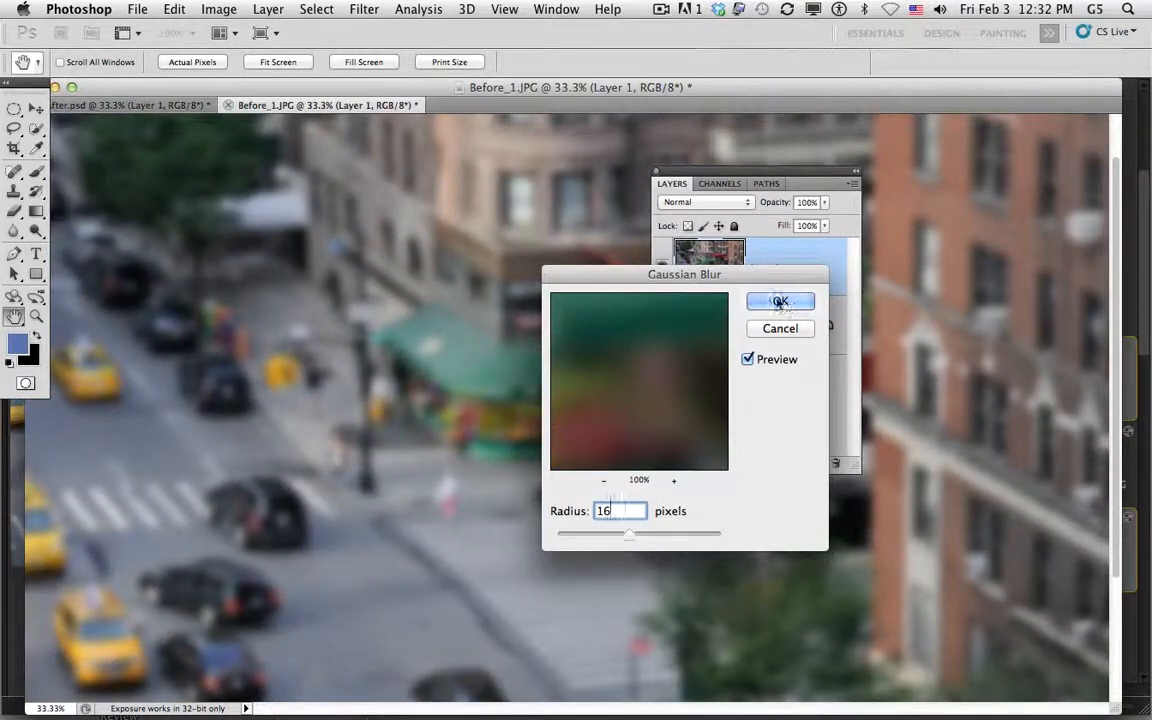
left_click(780, 302)
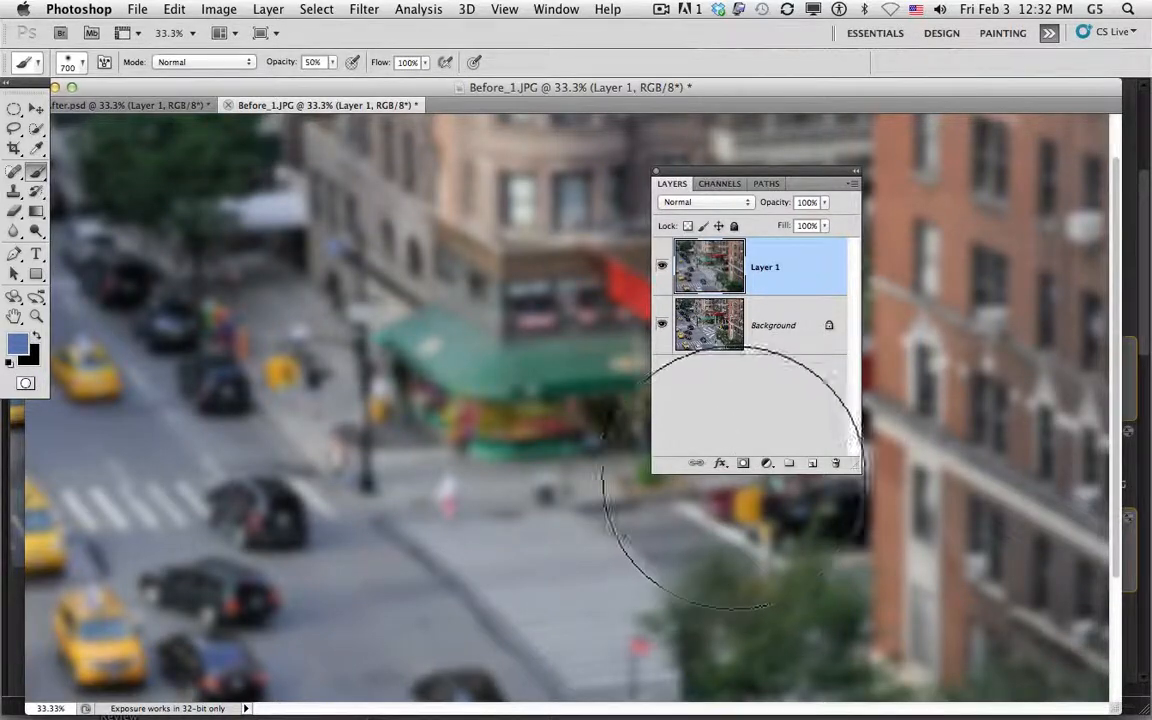
Add a white layer mask to the blurred Layer 1.
left_click(742, 464)
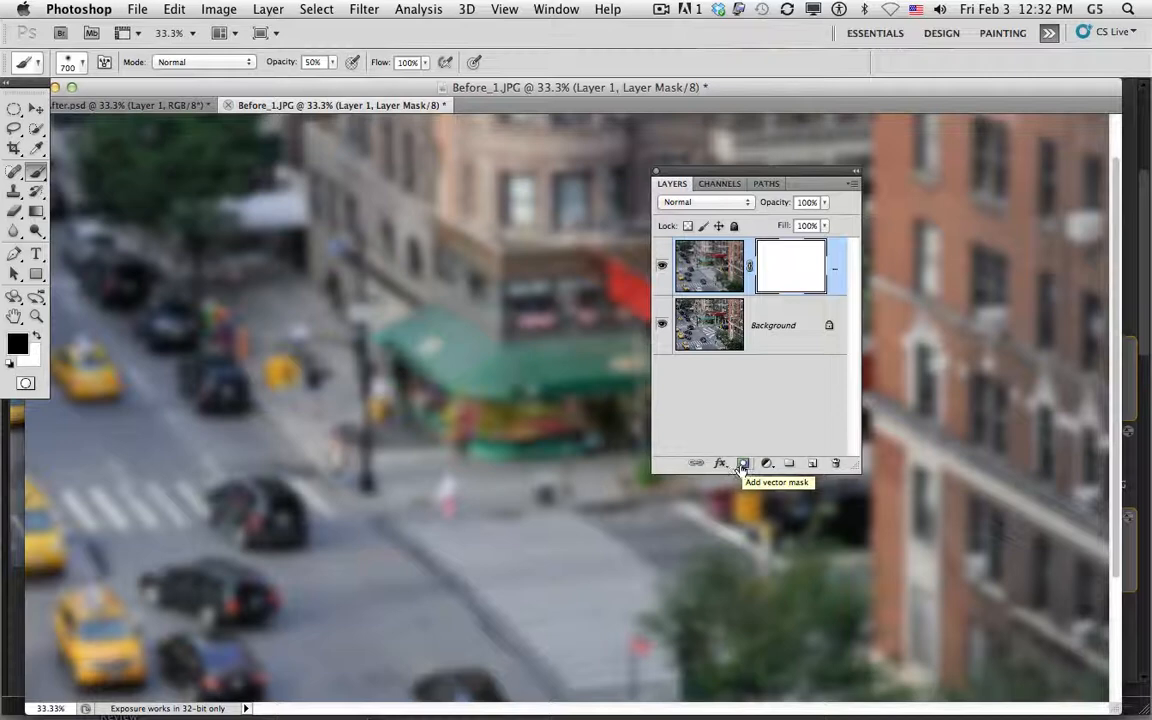
mouse_move(304, 364)
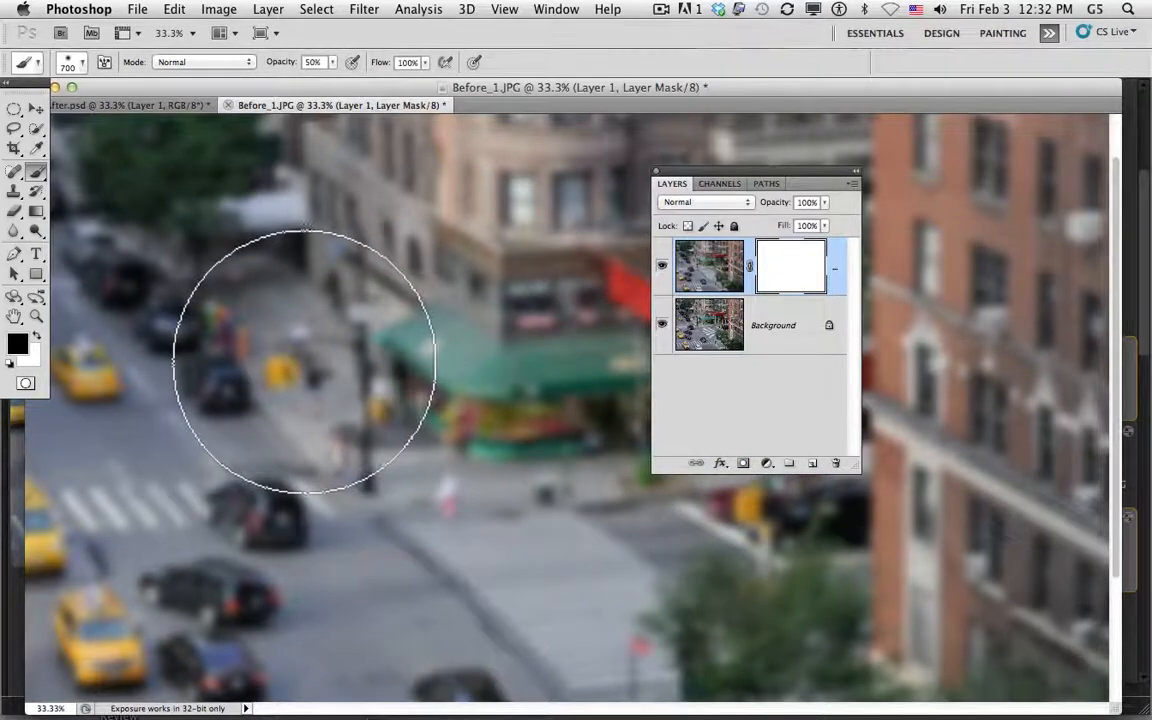